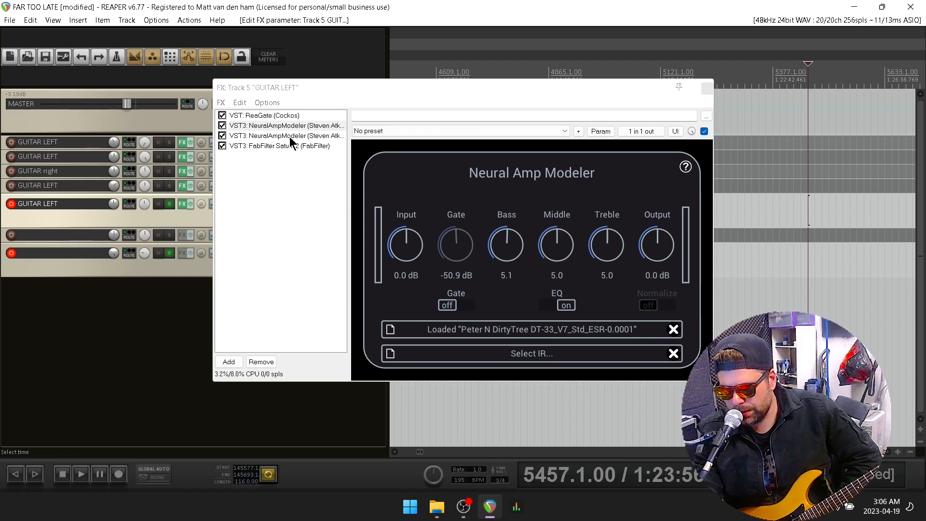
# Review both capture settings, disable the Dirty Tree NeuralAmpModeler, and show the Bogner RED instance.
pyautogui.click(286, 136)
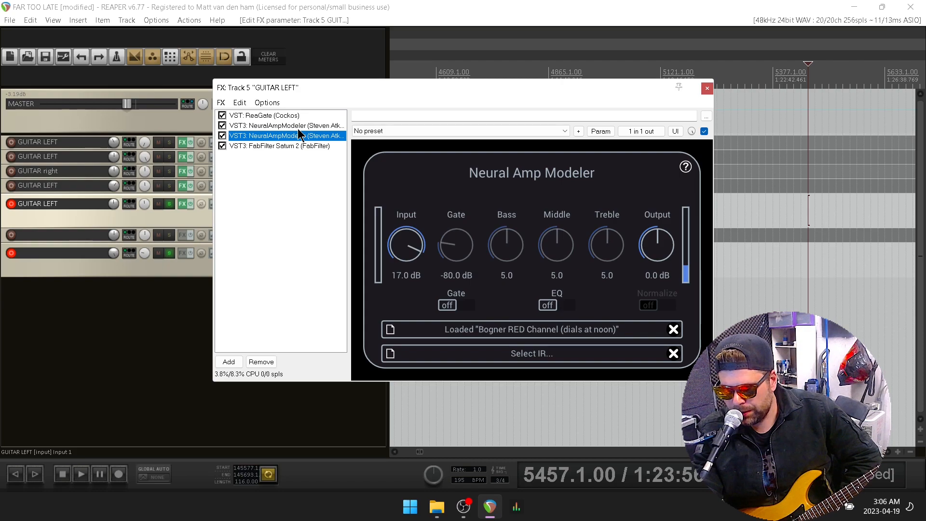
pyautogui.moveTo(268, 127)
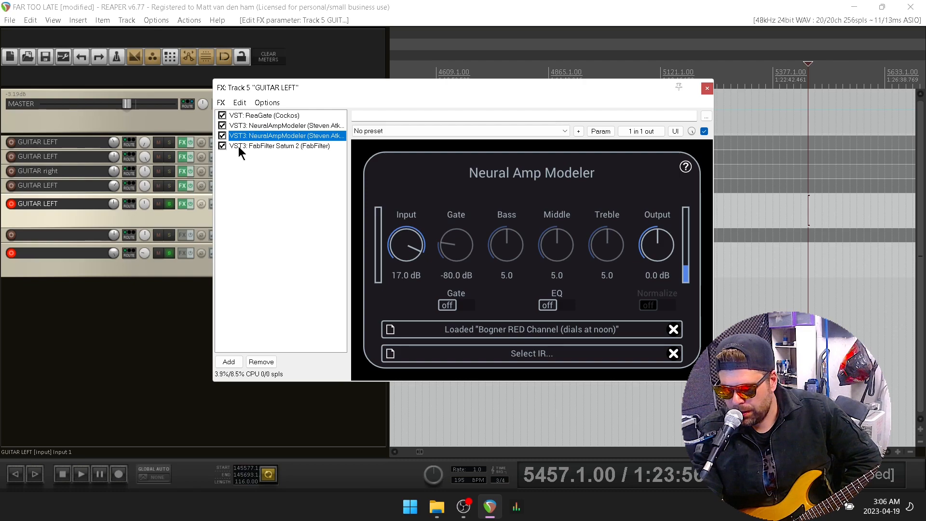
pyautogui.moveTo(216, 372)
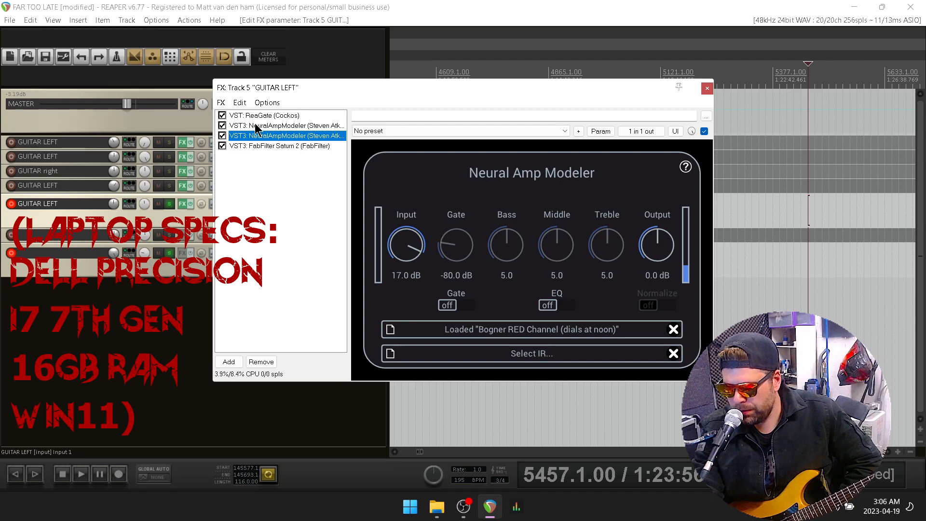
pyautogui.click(287, 126)
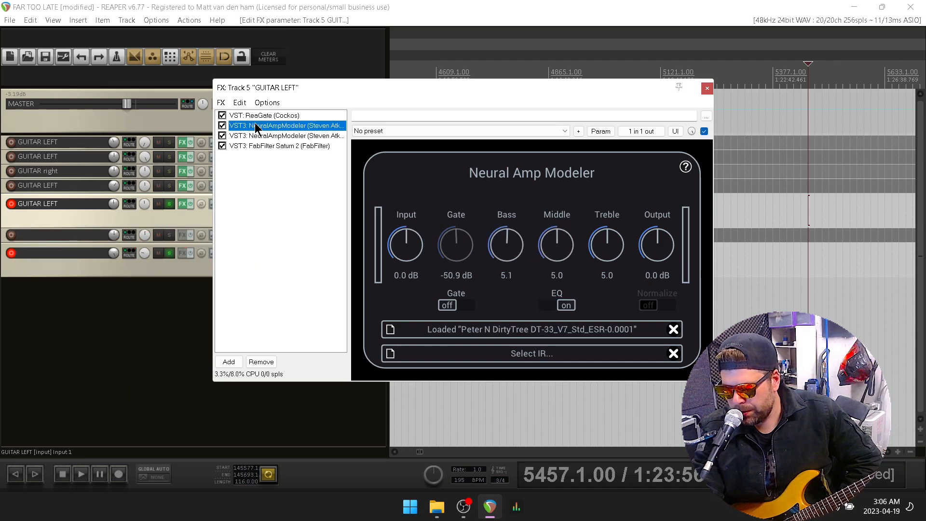
pyautogui.moveTo(501, 331)
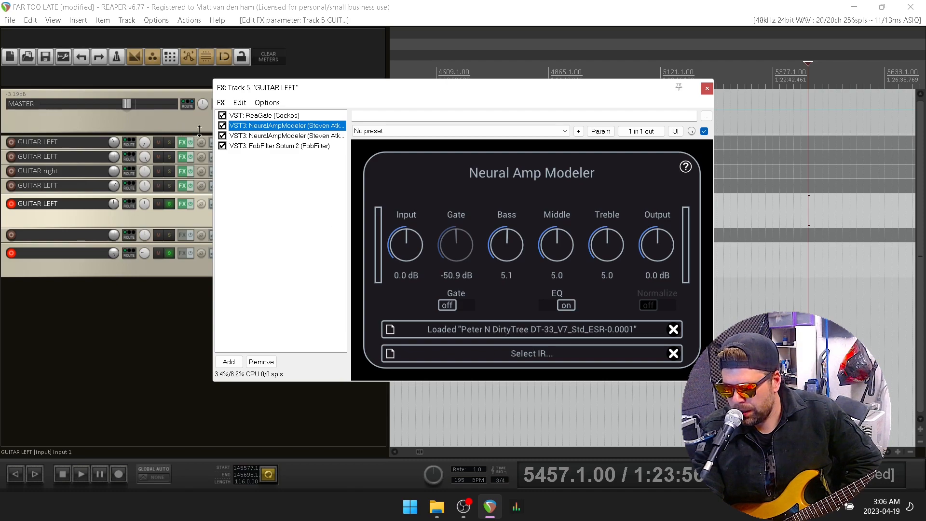
pyautogui.click(222, 125)
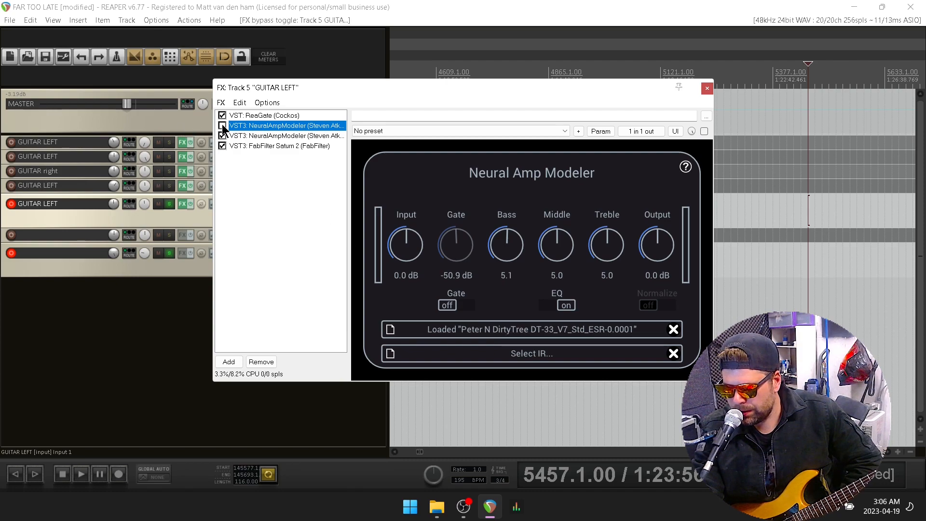
pyautogui.click(286, 135)
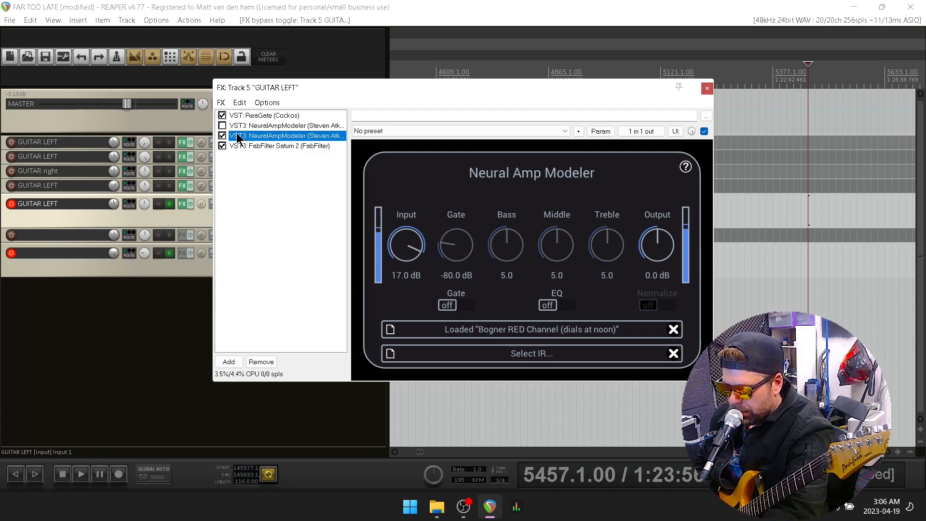
# Re-enable the Peter N DirtyTree NeuralAmpModeler so both captures run in the chain.
pyautogui.click(223, 126)
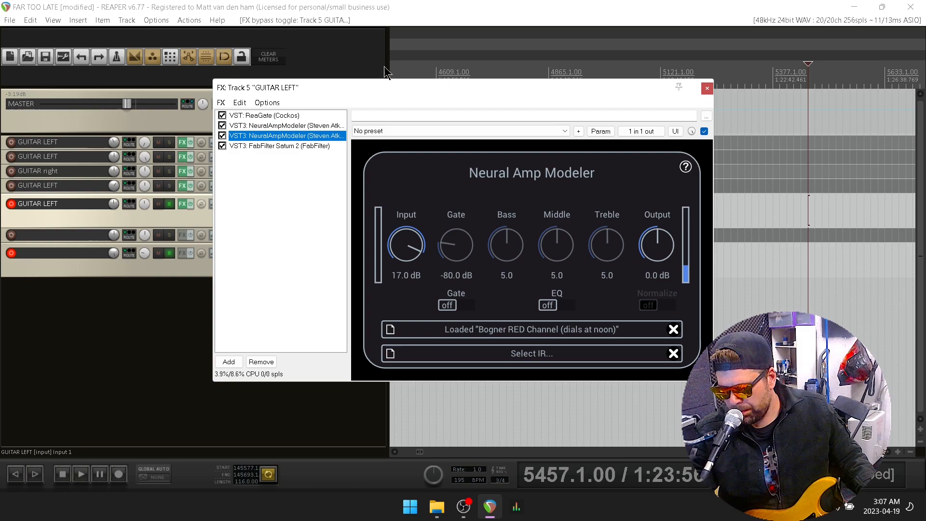
pyautogui.moveTo(406, 244)
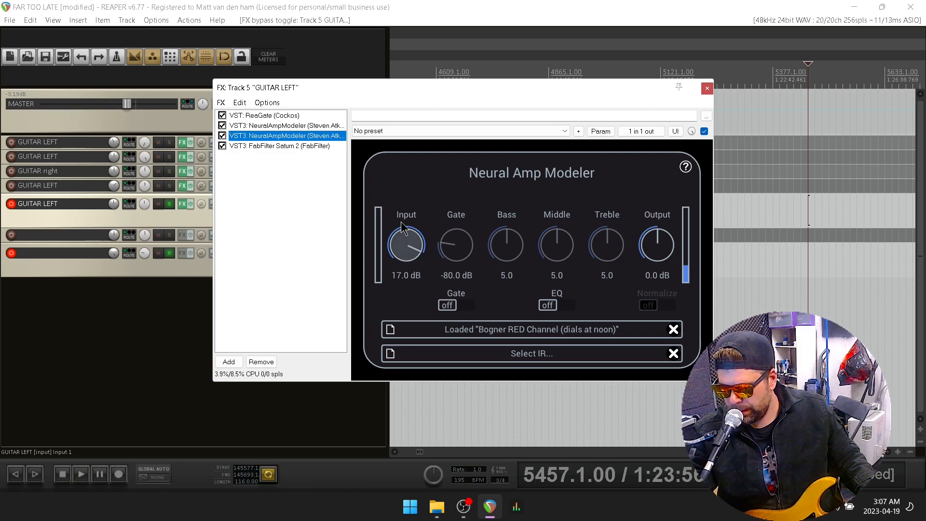
pyautogui.moveTo(289, 126)
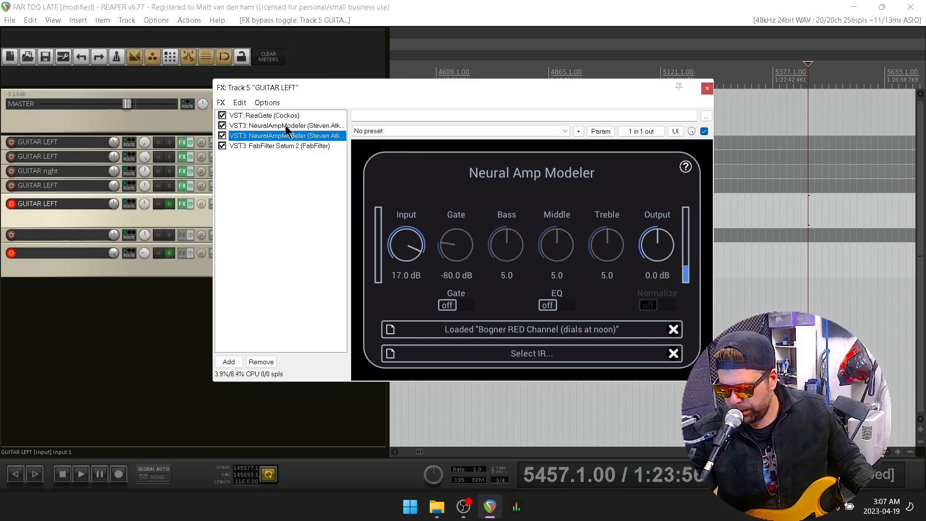
pyautogui.moveTo(384, 339)
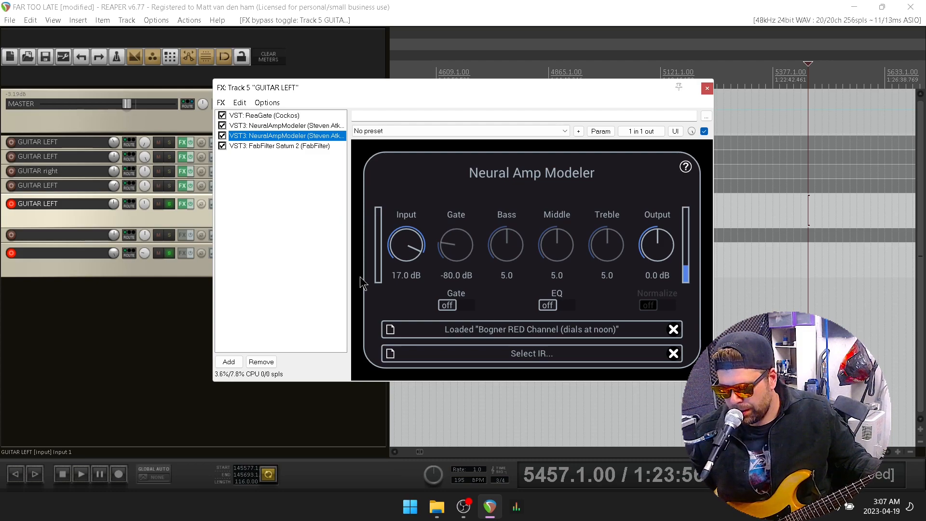
pyautogui.moveTo(258, 156)
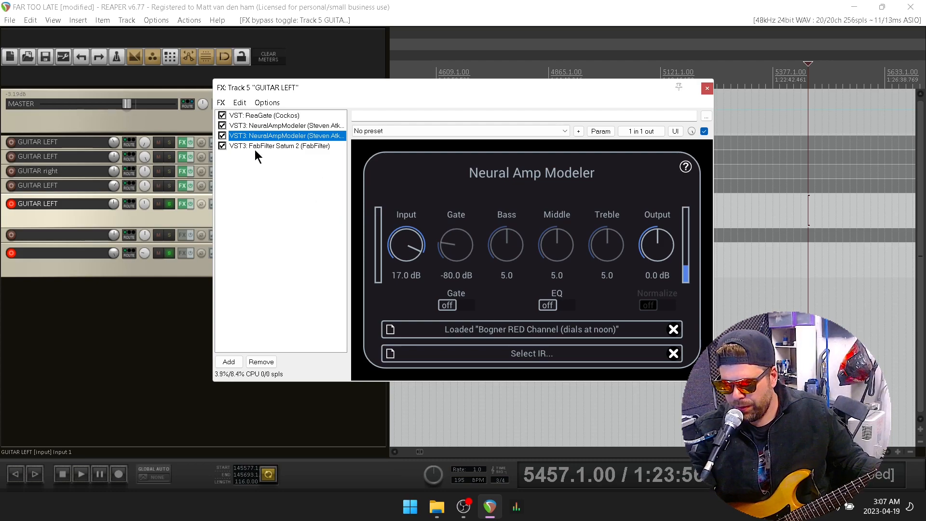
pyautogui.moveTo(278, 131)
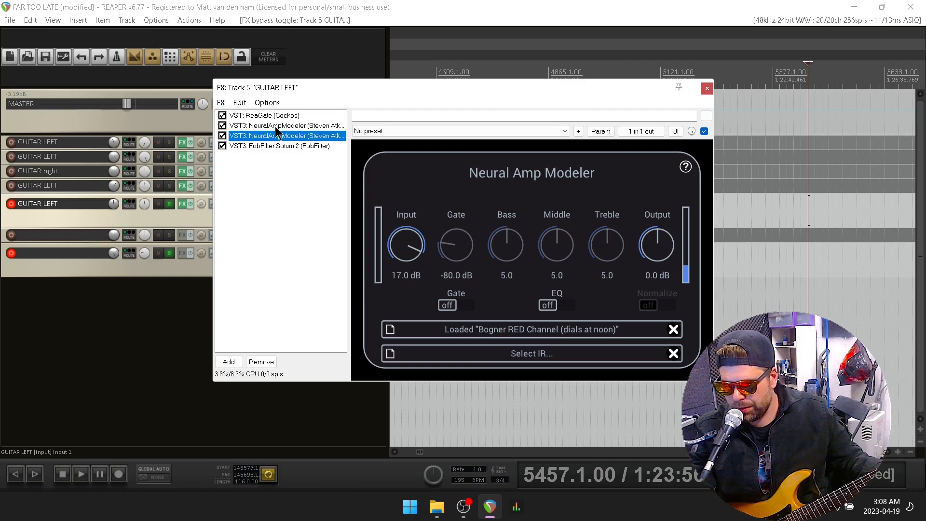
pyautogui.moveTo(505, 376)
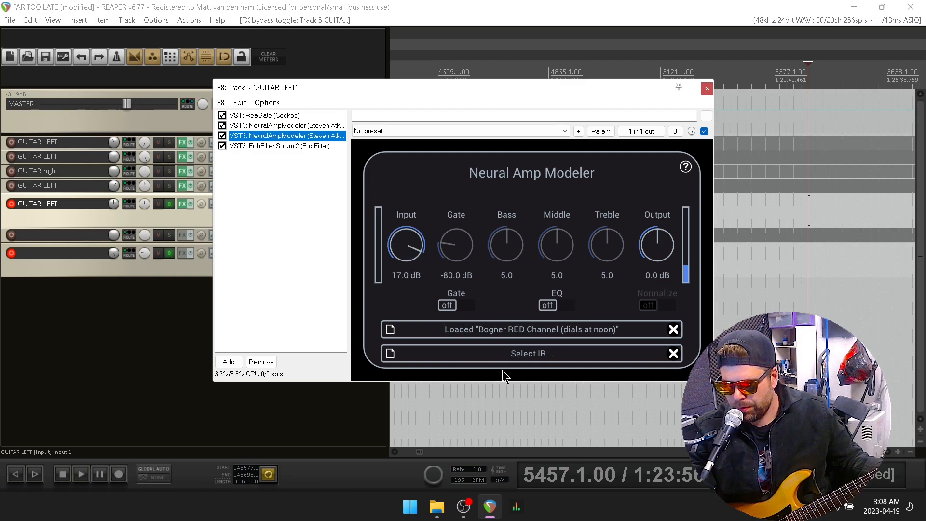
pyautogui.moveTo(526, 342)
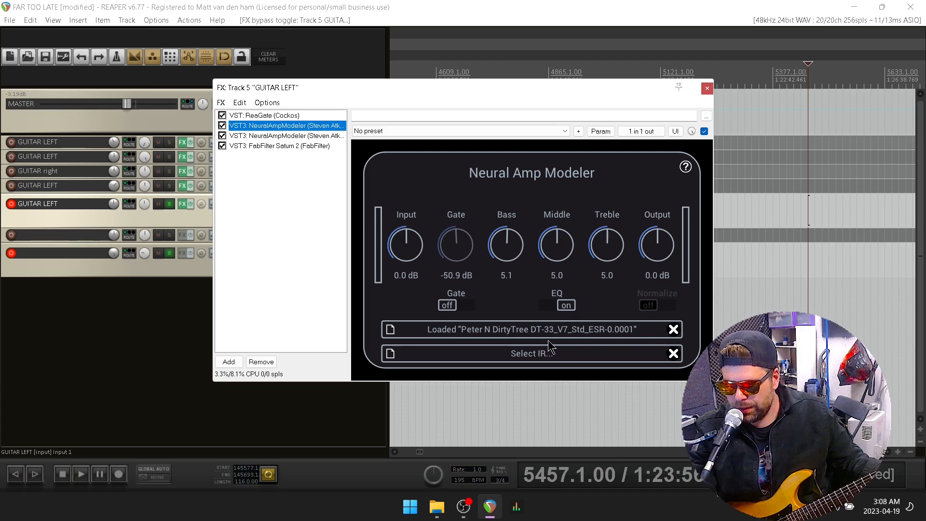
pyautogui.moveTo(588, 346)
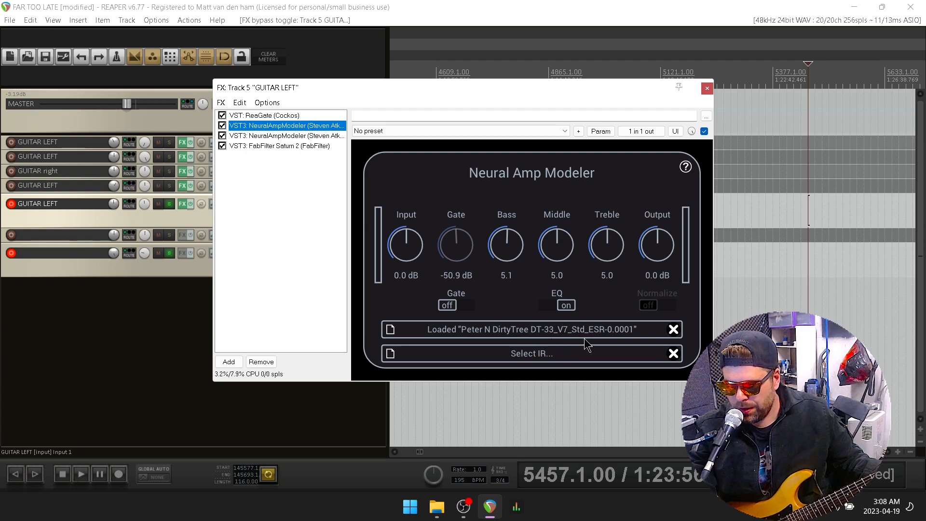
pyautogui.moveTo(274, 152)
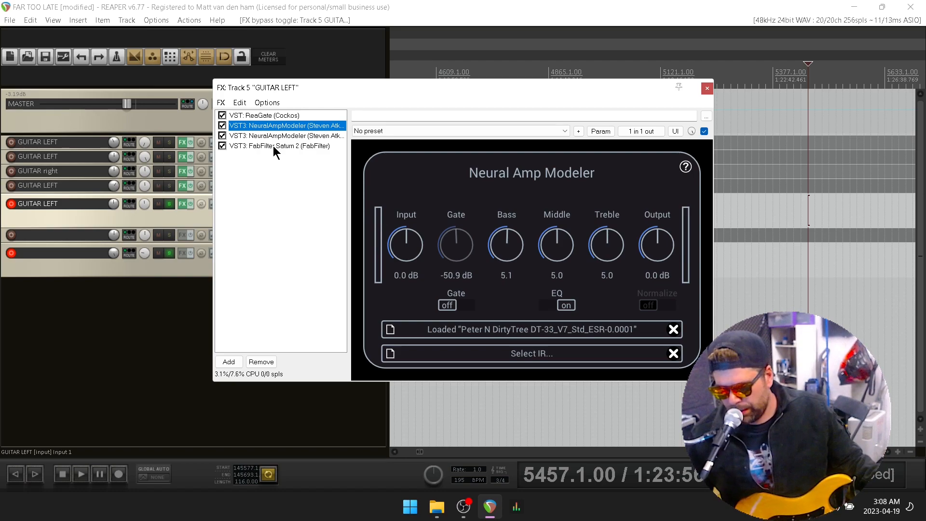
pyautogui.moveTo(229, 229)
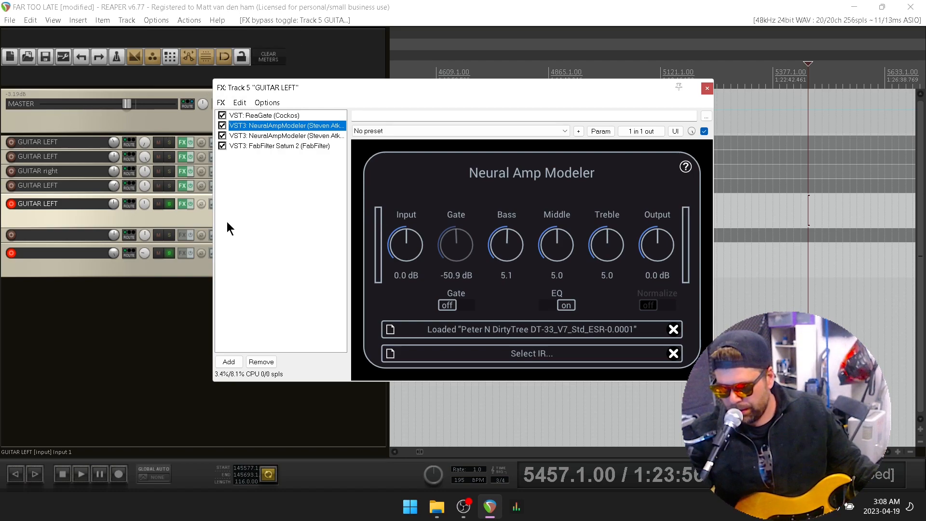
pyautogui.moveTo(290, 152)
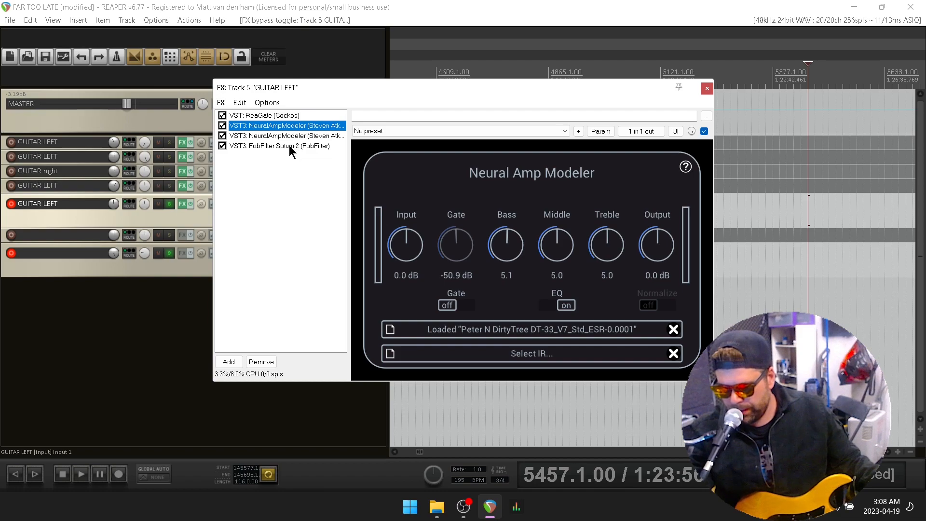
pyautogui.moveTo(423, 323)
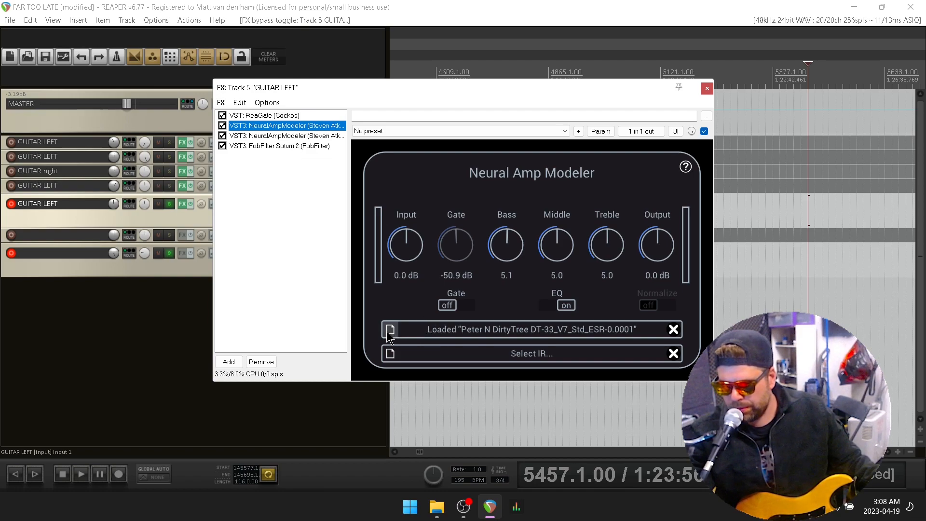
pyautogui.moveTo(434, 337)
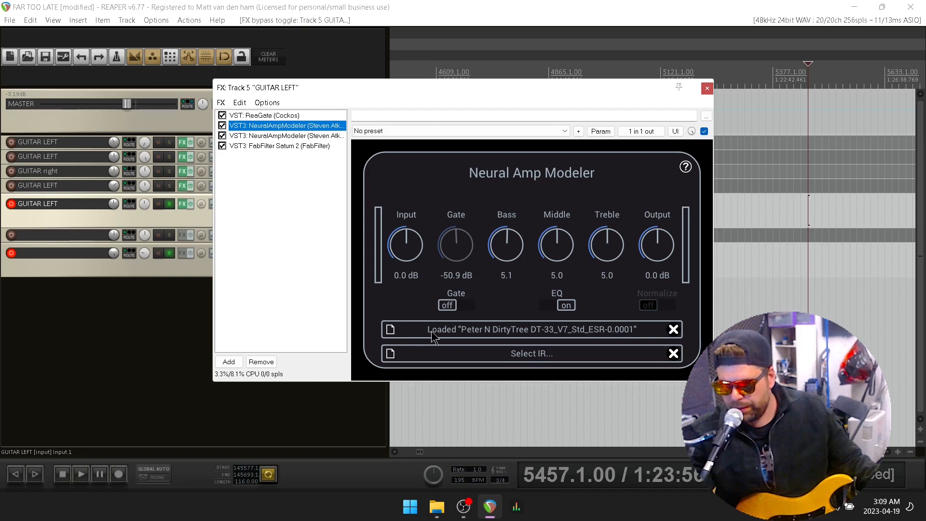
pyautogui.click(286, 135)
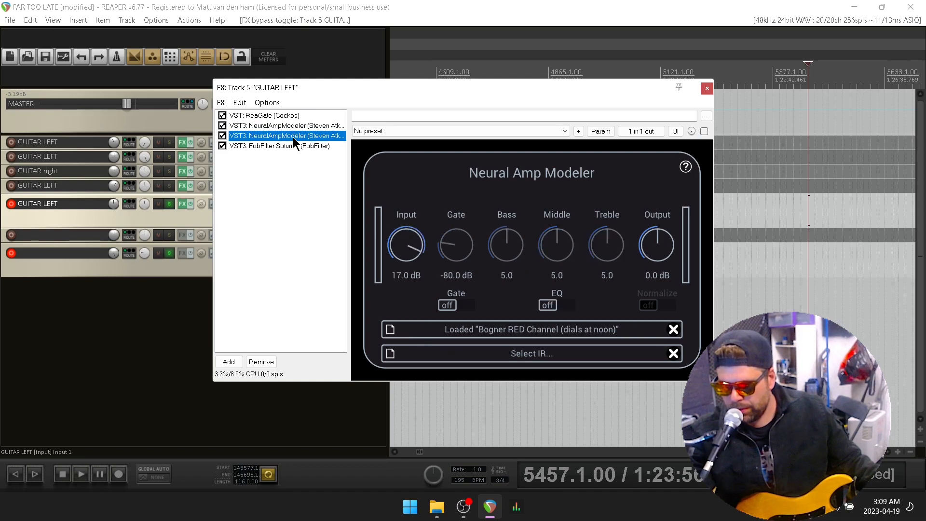
pyautogui.click(704, 131)
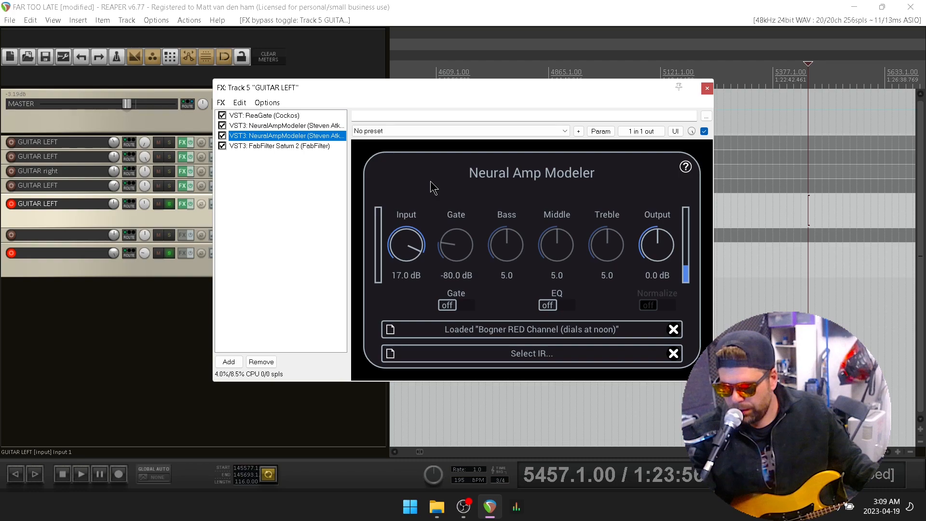
pyautogui.moveTo(527, 331)
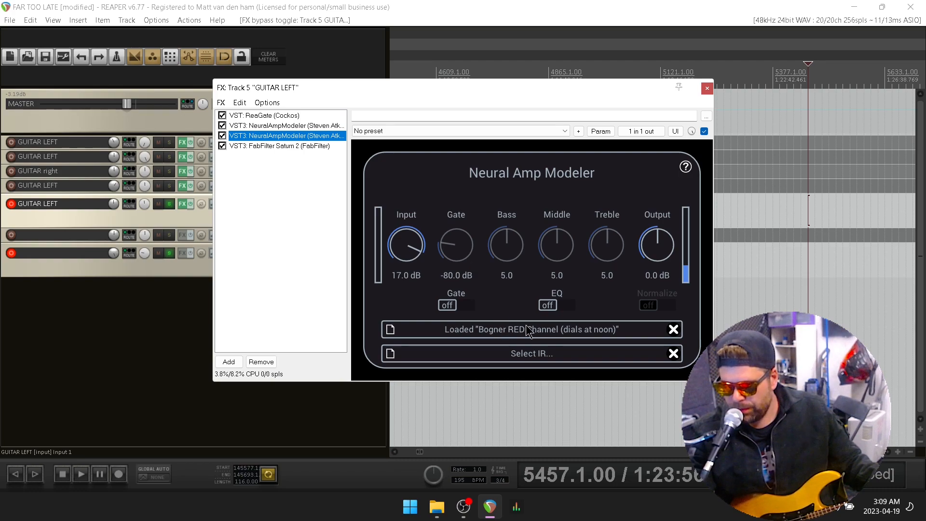
pyautogui.click(284, 125)
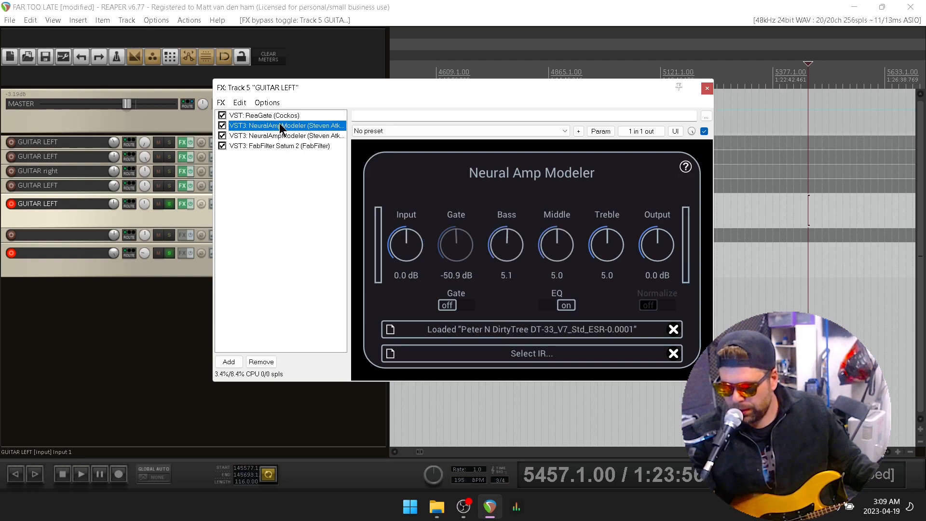